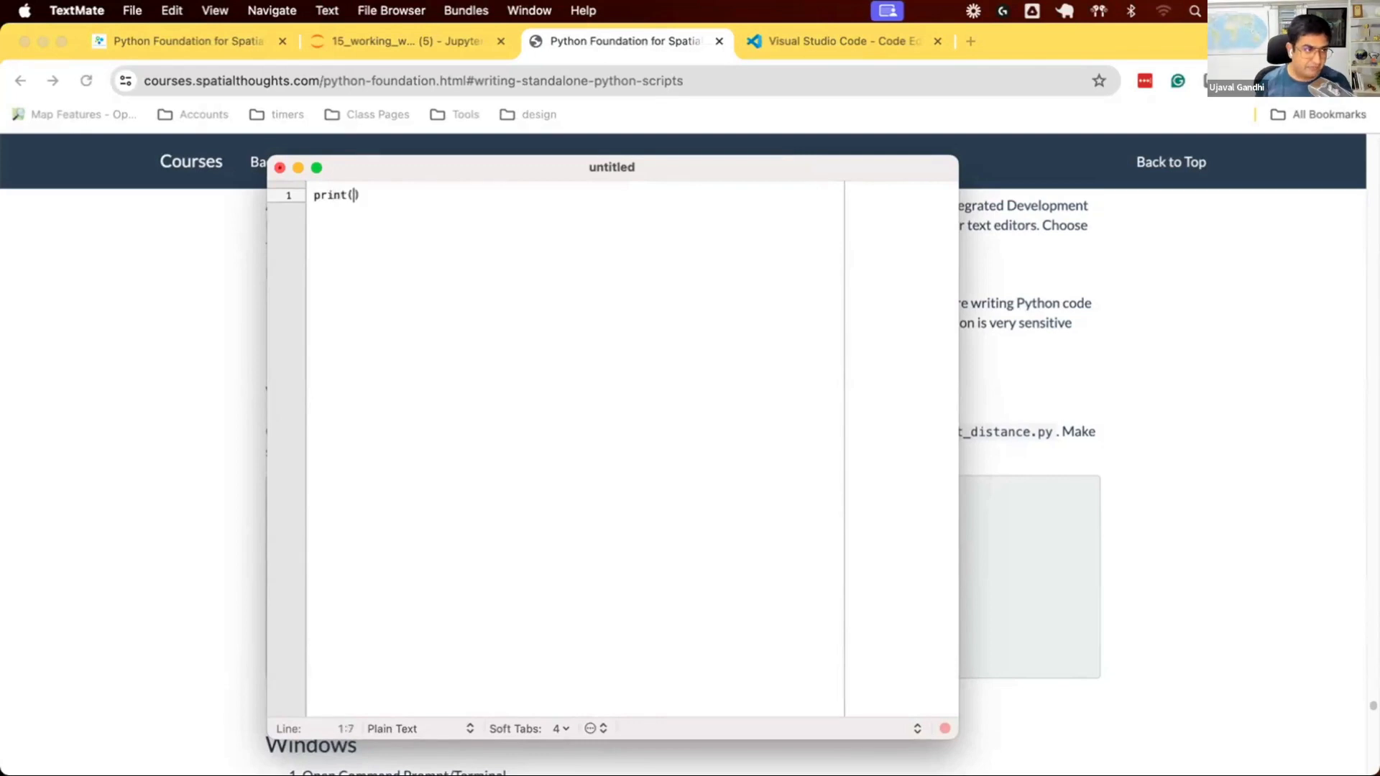
Write print('Hello World') and save the file as get_distance.py in Downloads.
type("'Hello World'")
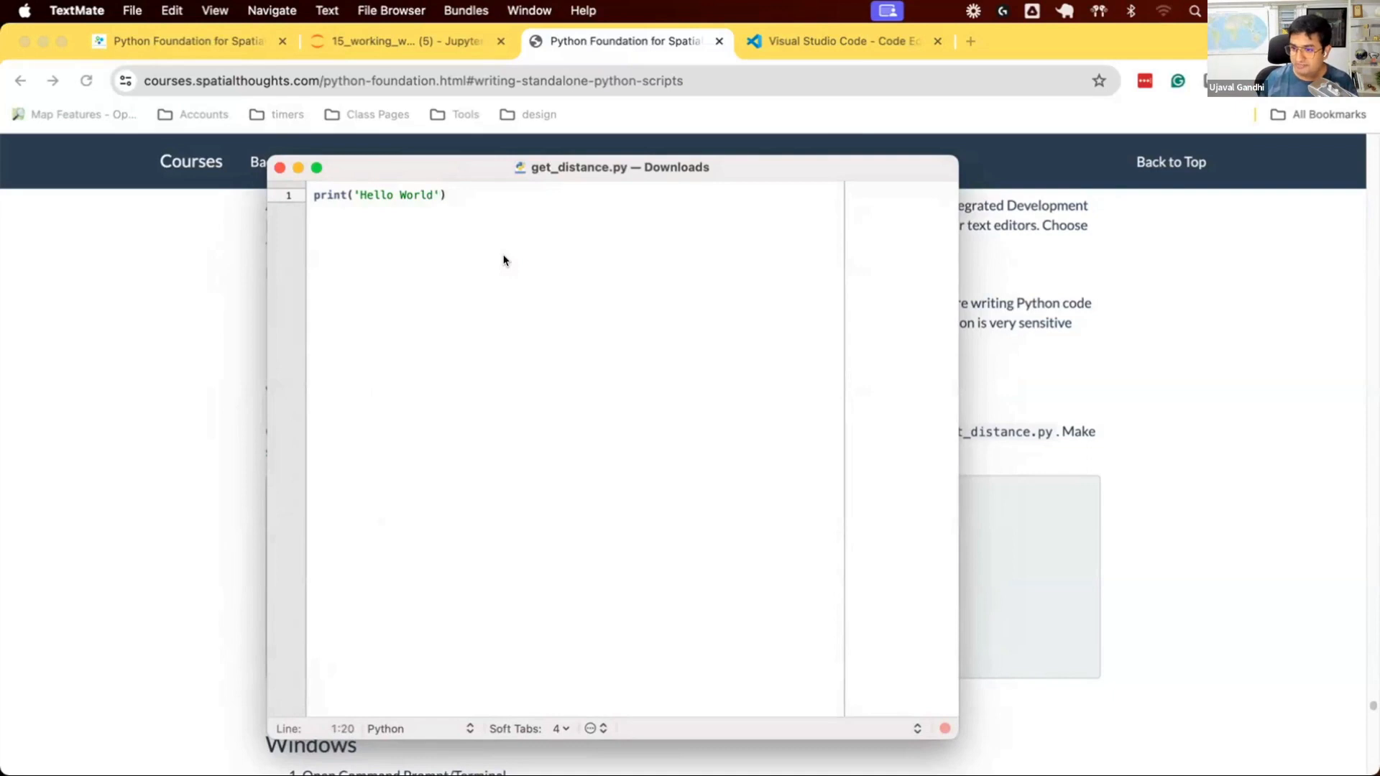
Switch to Terminal with python_foundation active and Downloads as the working directory.
left_click(936, 40)
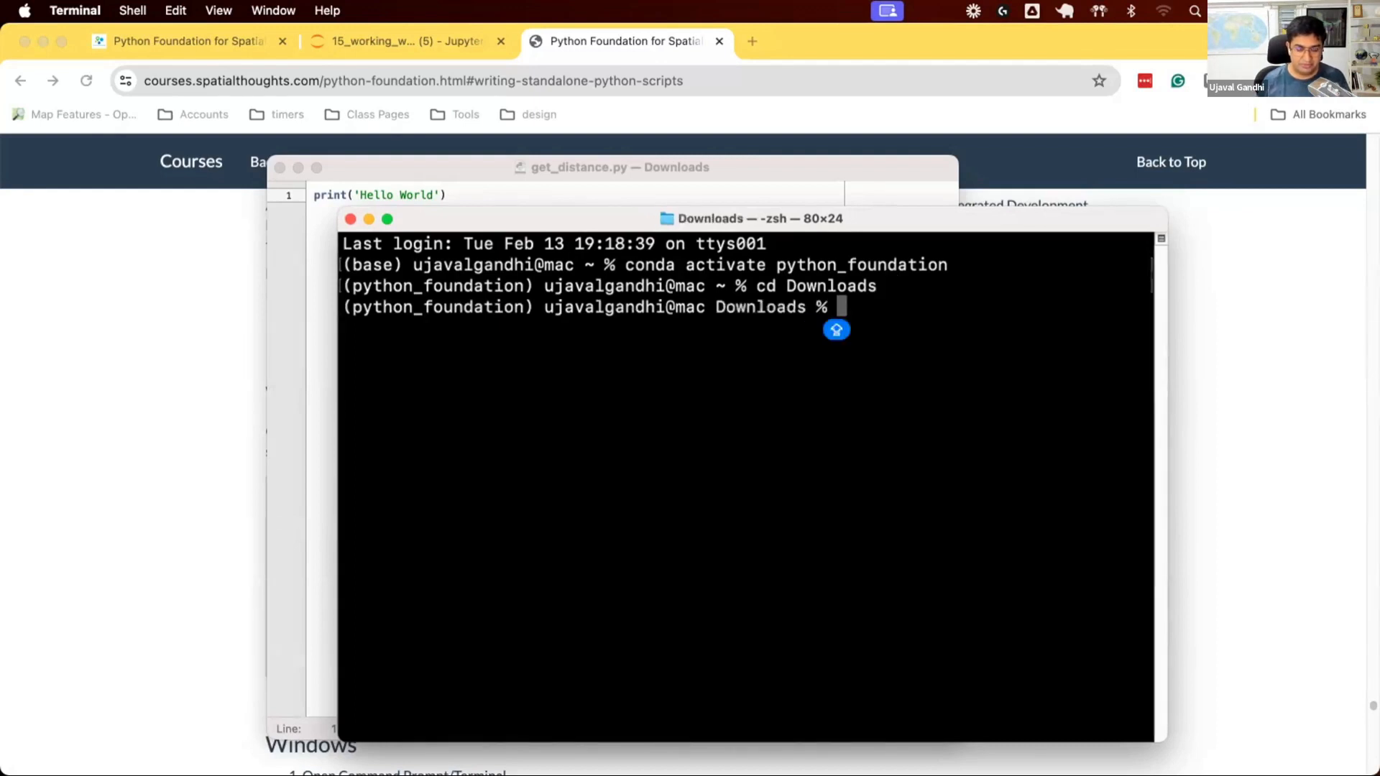
Run python get_distance.py, printing Hello World, then Hello Class after editing the script.
type("python get_distance.py")
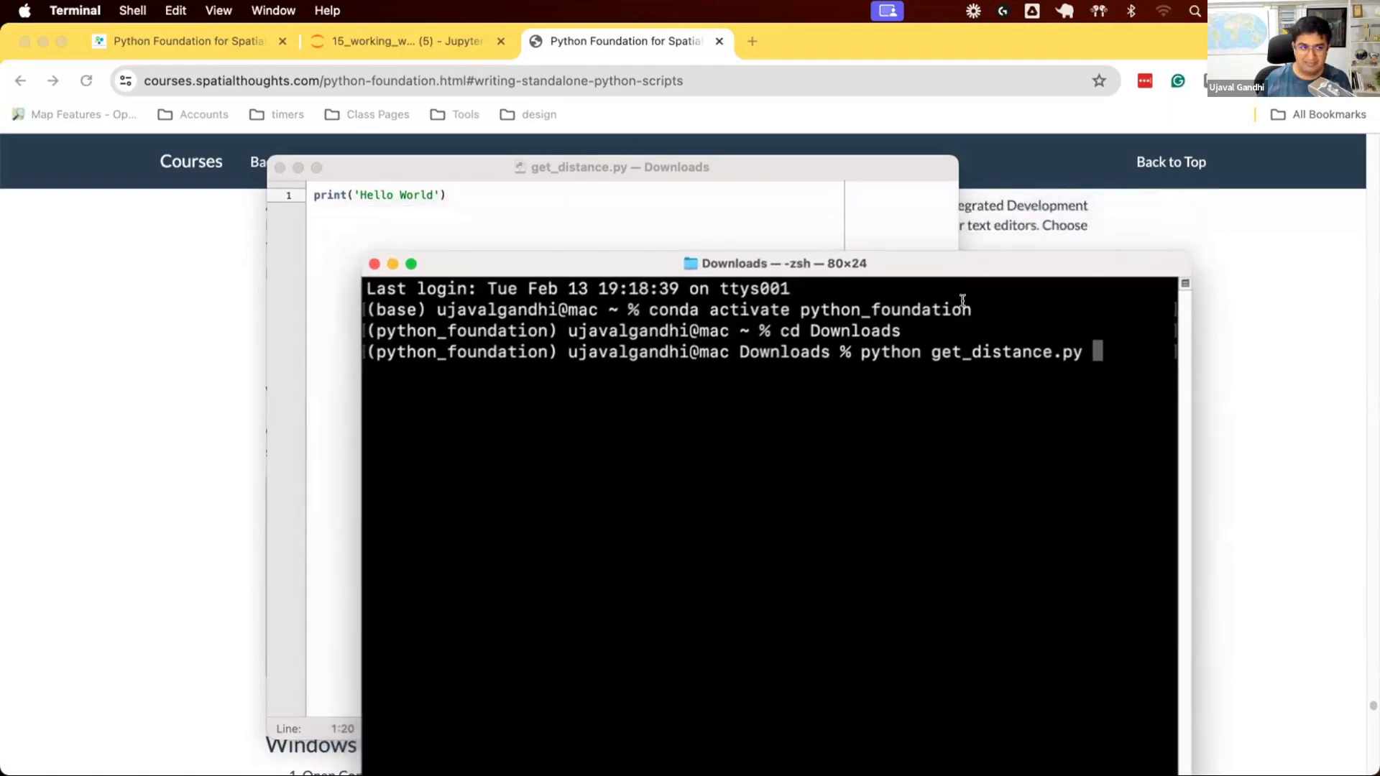
key("Return")
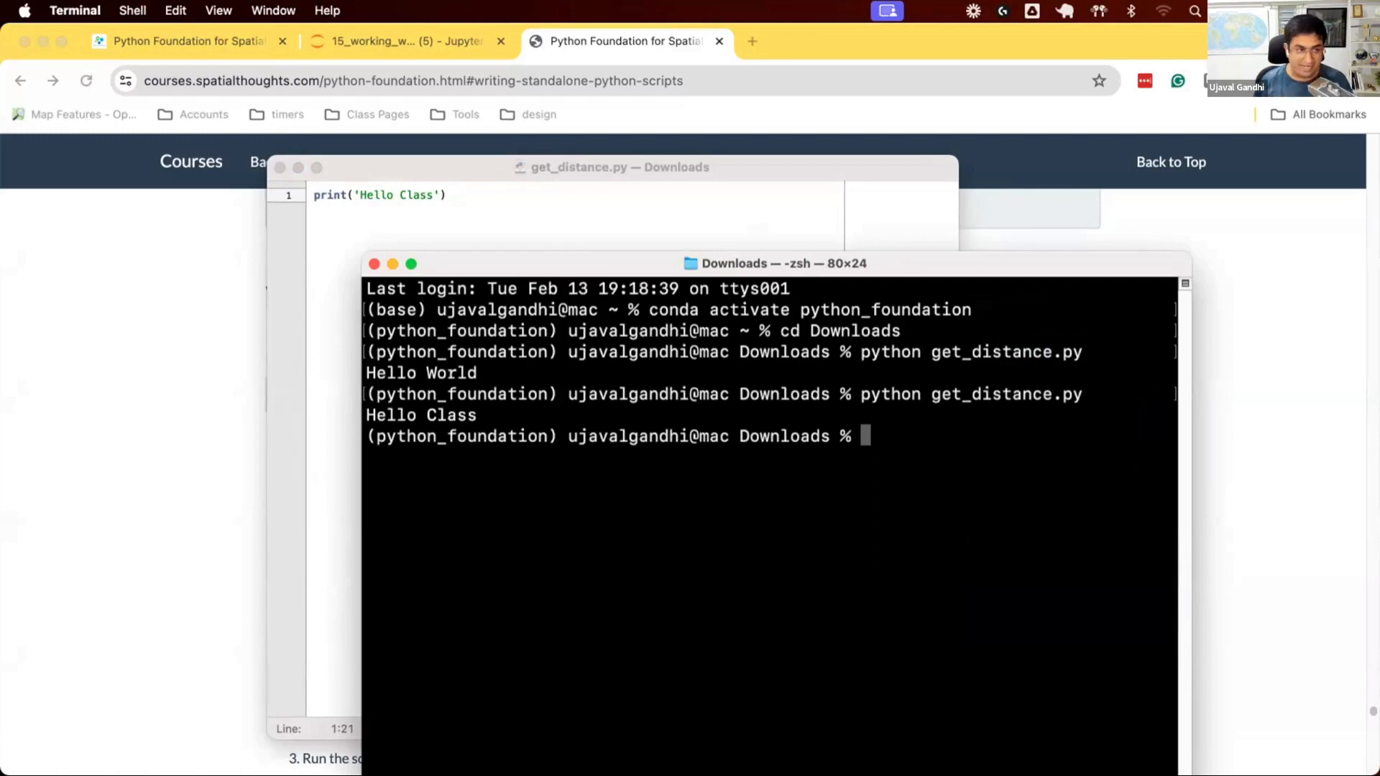
Bring the Chrome course page forward at the Writing a Script code block.
left_click(625, 40)
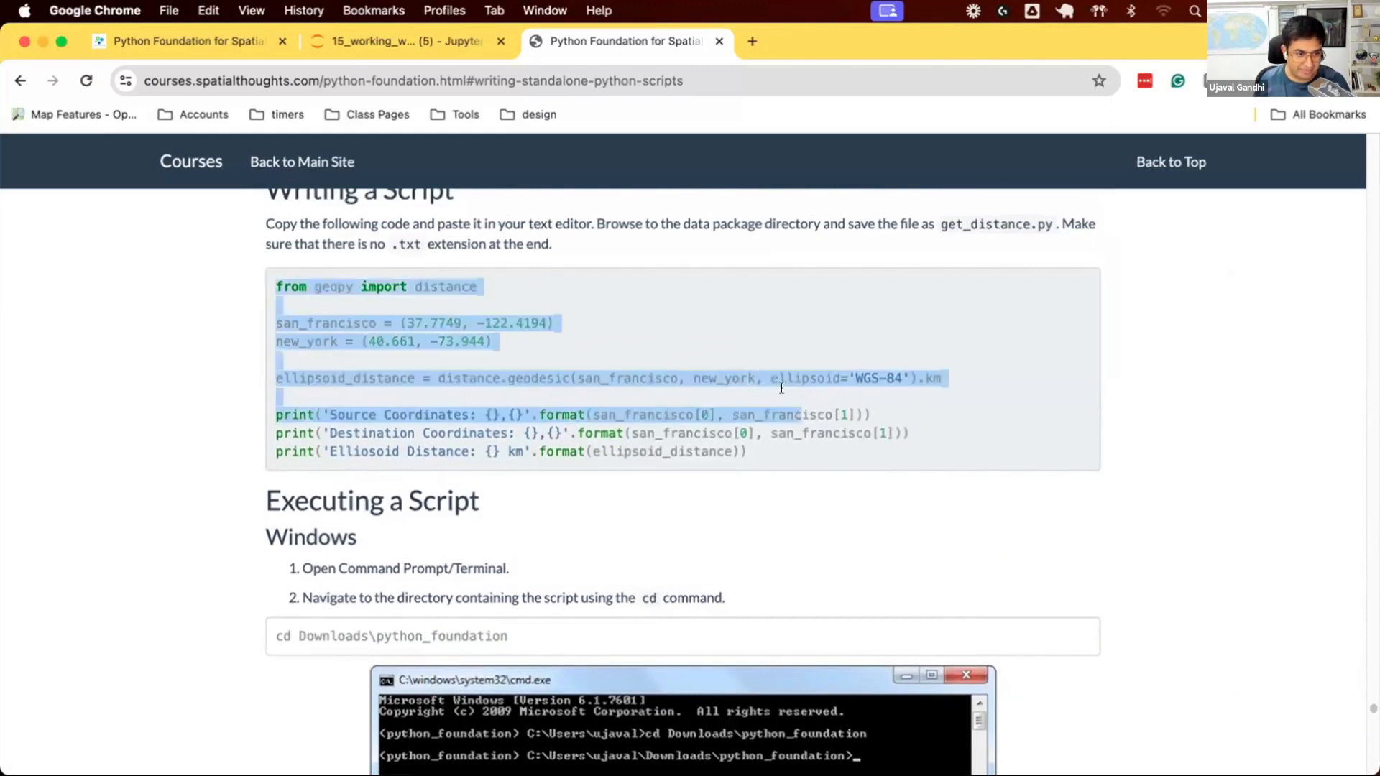